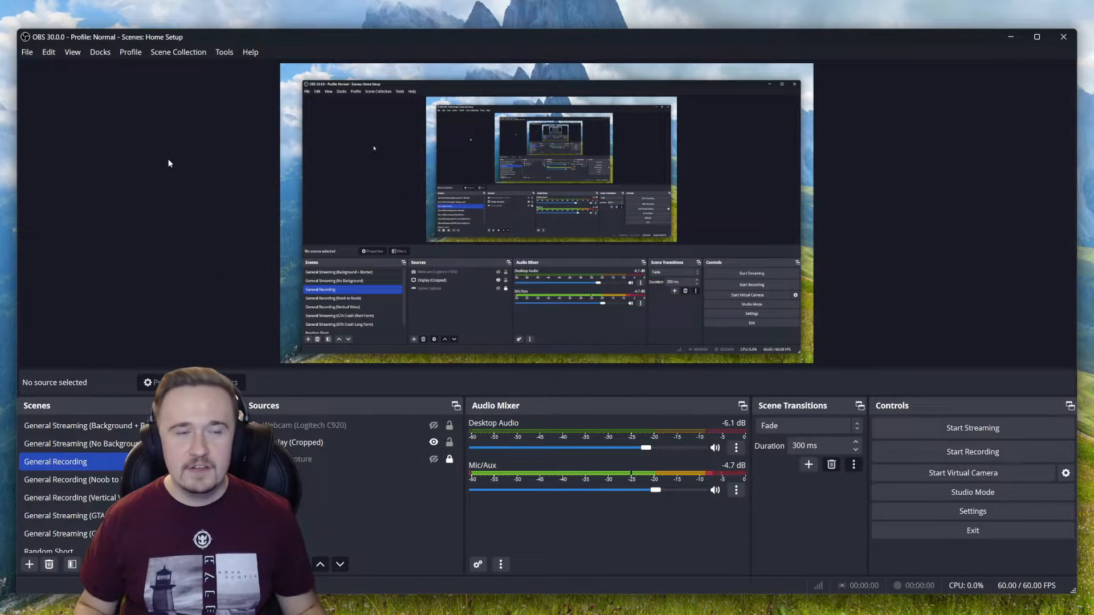
Start a new profile from the Profile menu and enter the name 'test'.
left_click(130, 51)
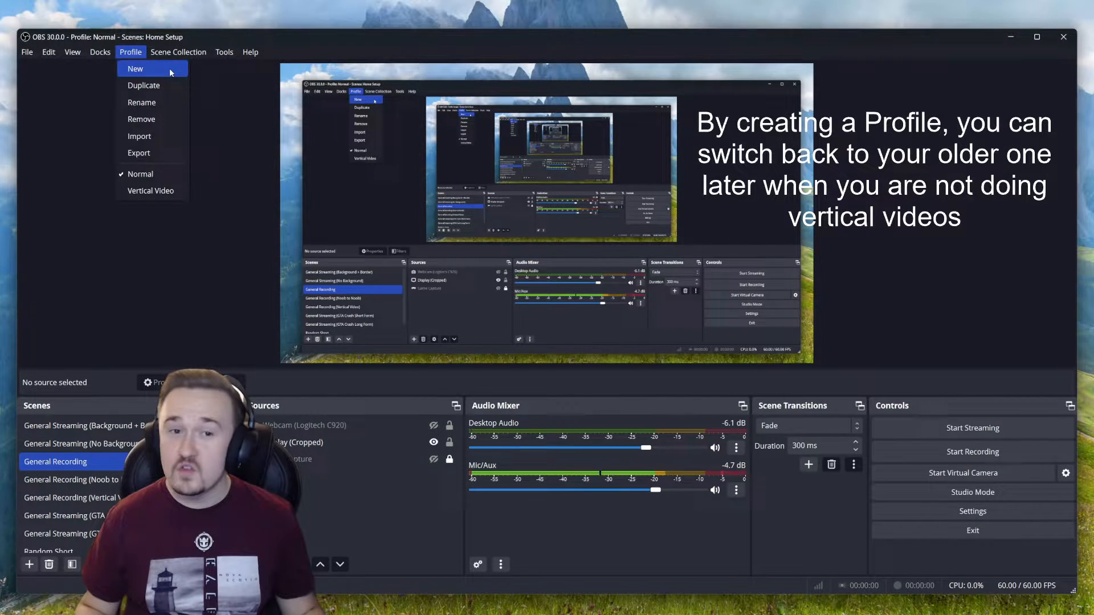
left_click(134, 69)
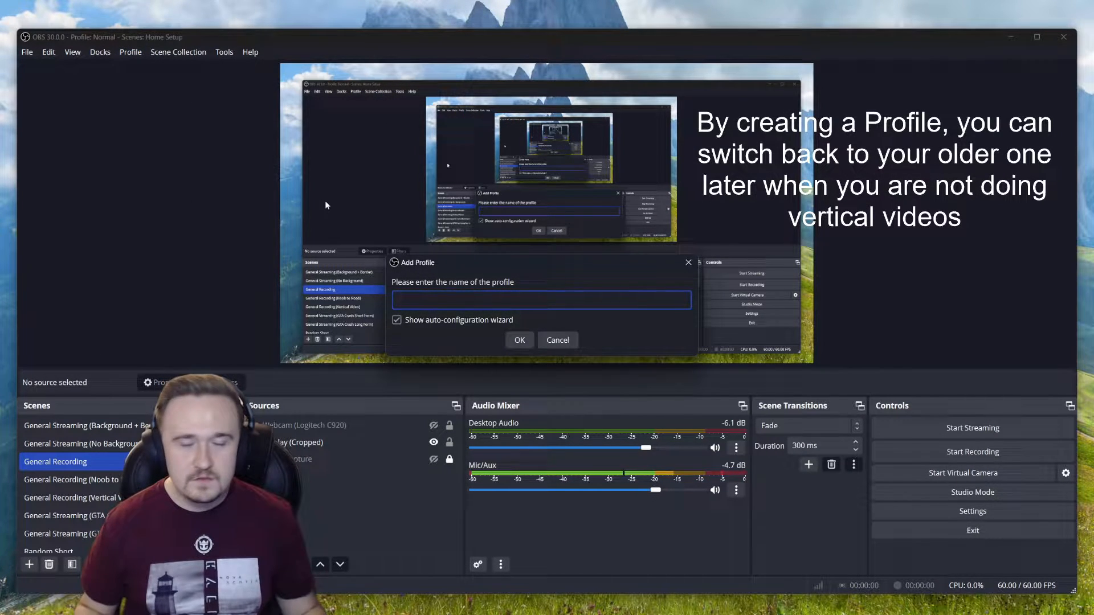
type("test")
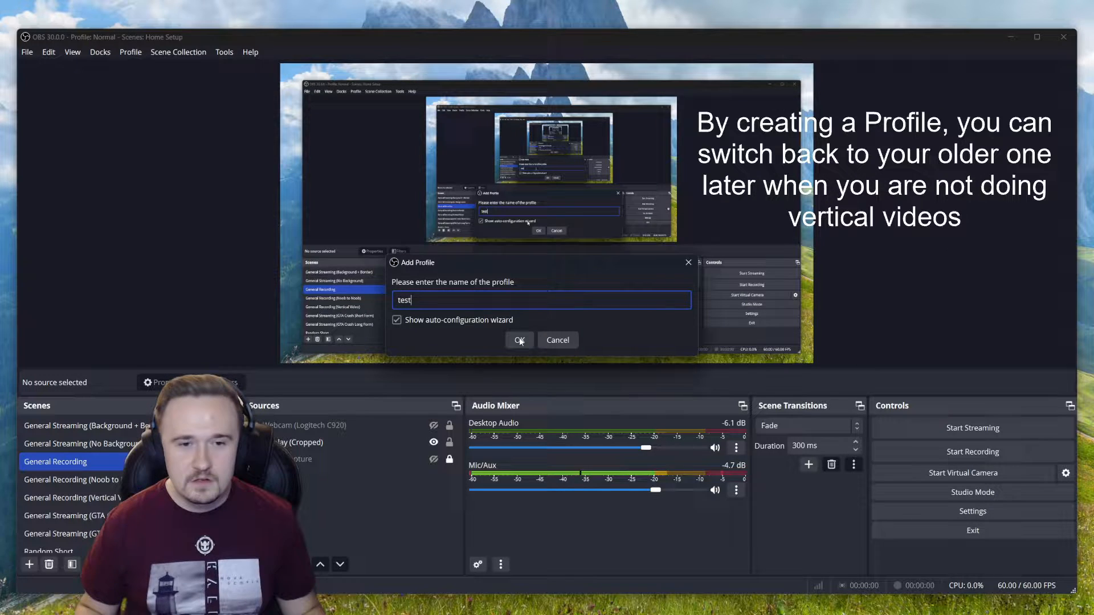
Confirm the test profile and auto-configure it for recording only on the 2560x1440 display, accepting the recommended settings.
left_click(520, 340)
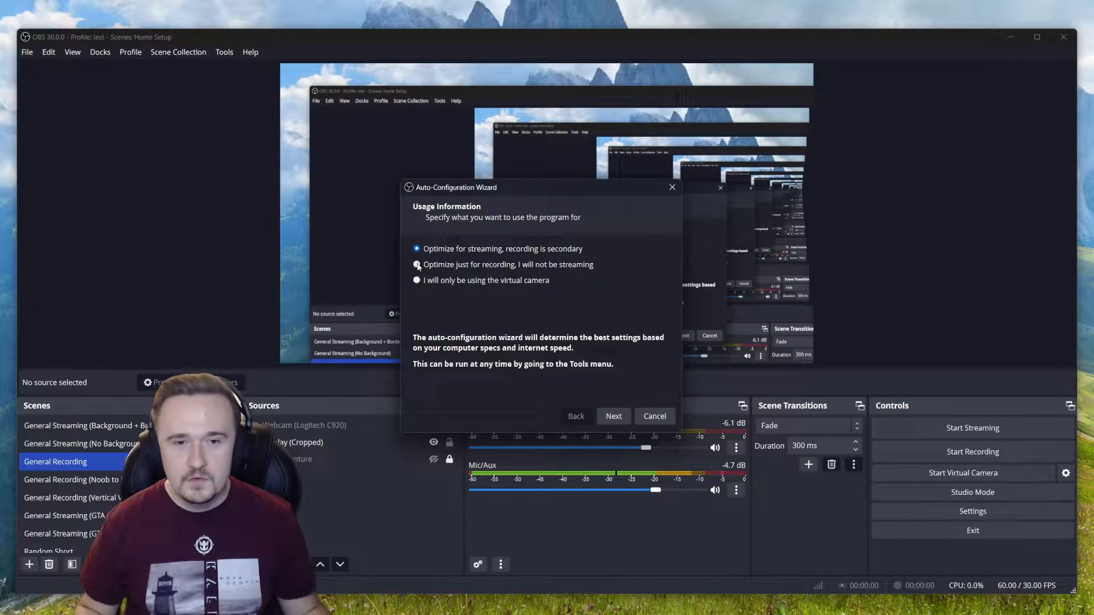
left_click(417, 264)
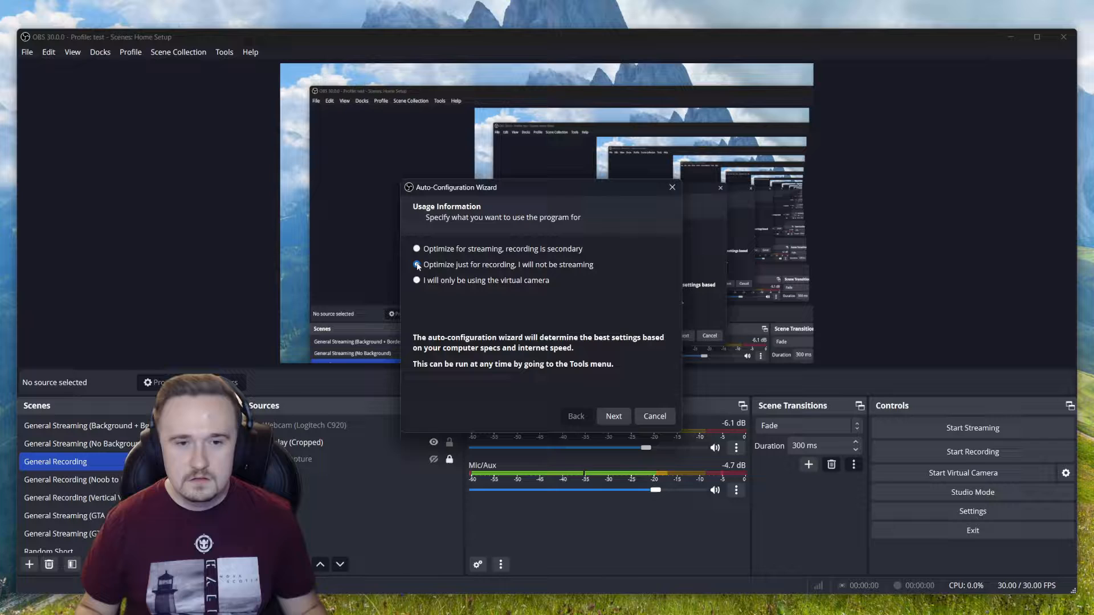
left_click(613, 416)
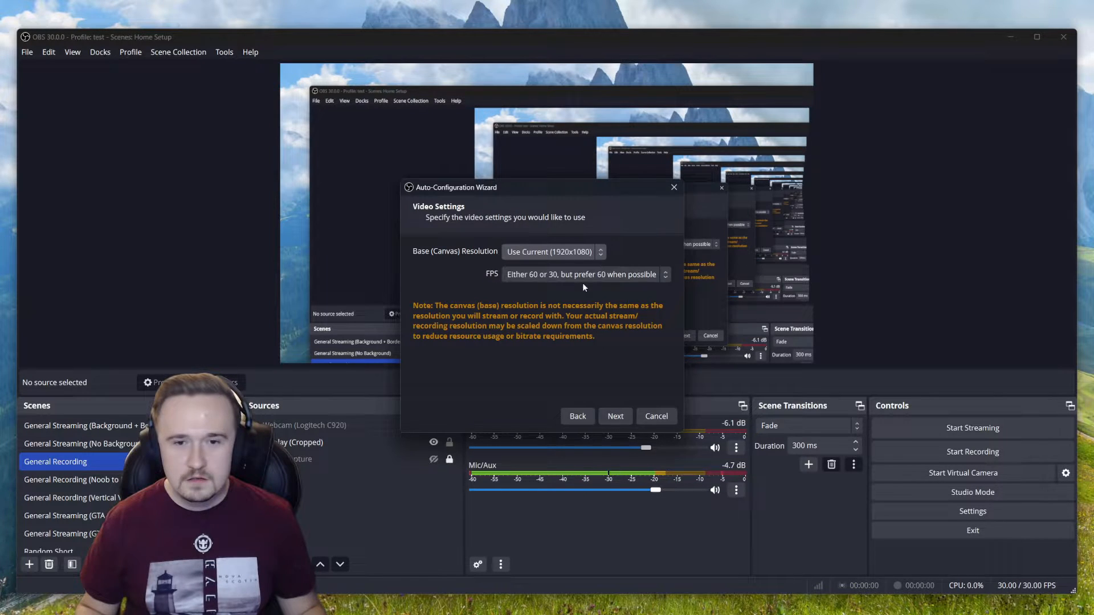
left_click(552, 251)
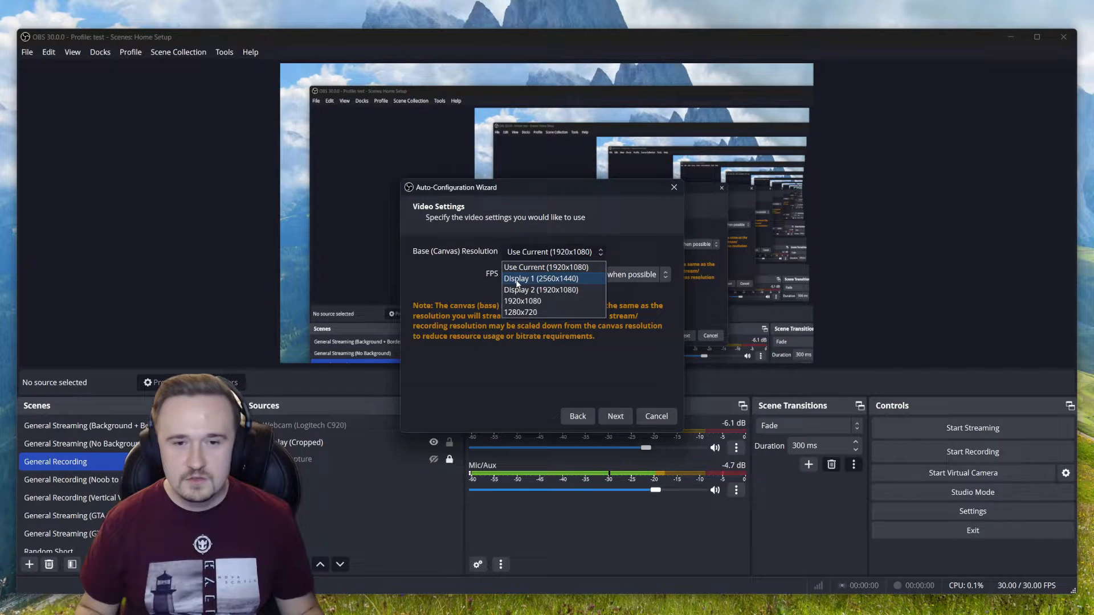
left_click(540, 278)
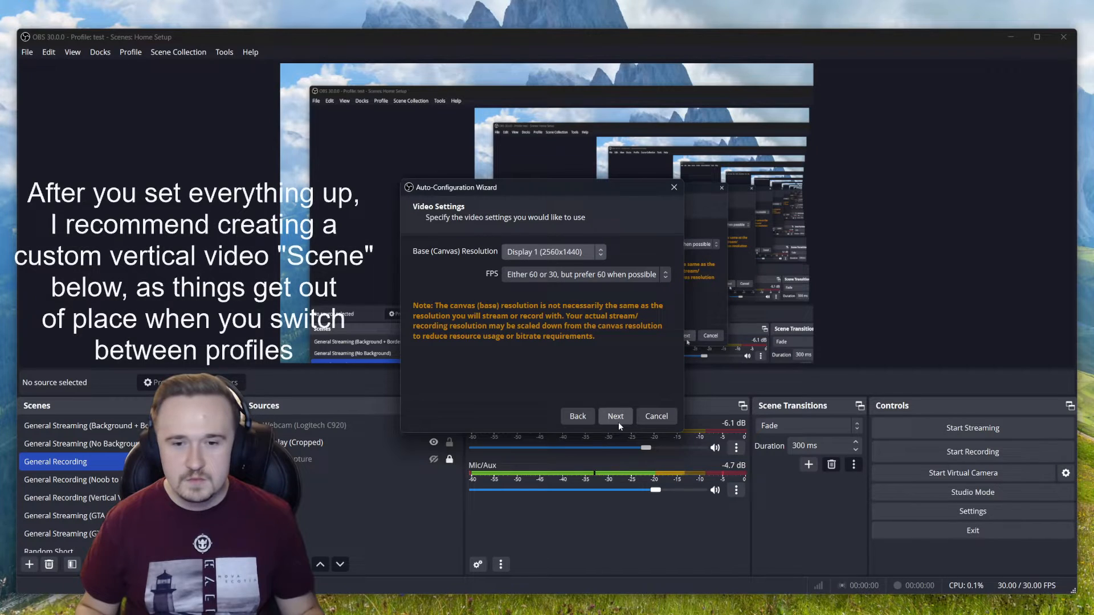
left_click(614, 416)
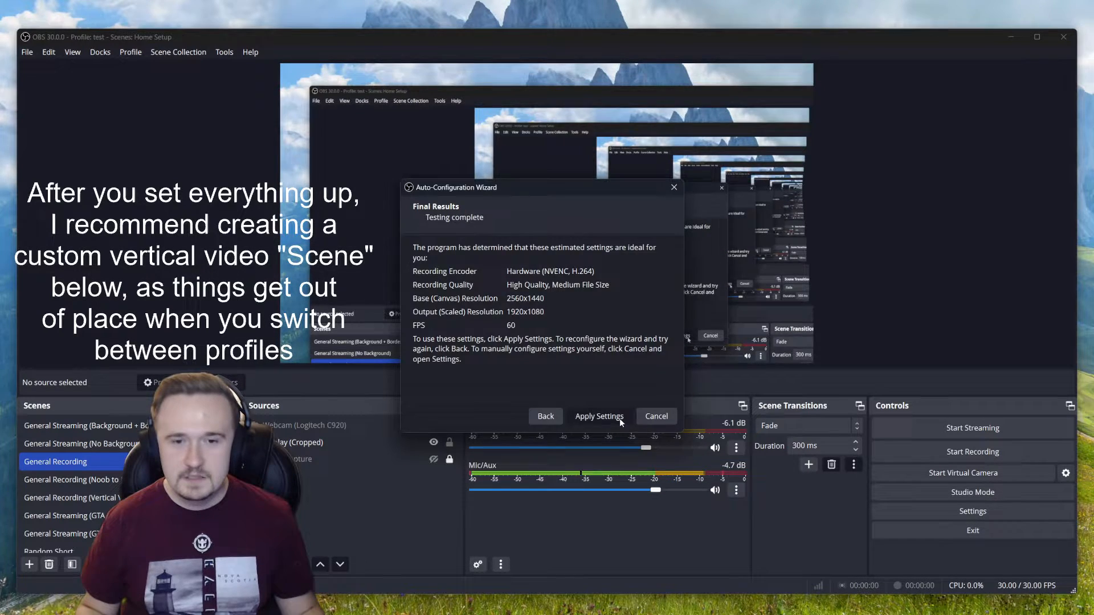
left_click(598, 416)
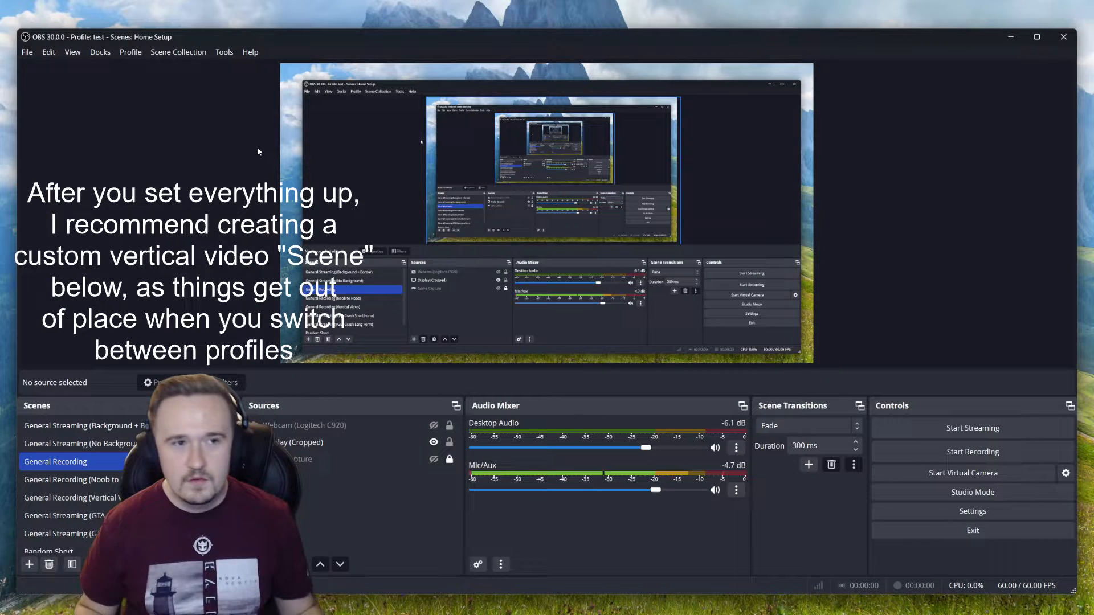
In the video settings, enter 1080x1920 for the base canvas and output resolution.
left_click(130, 51)
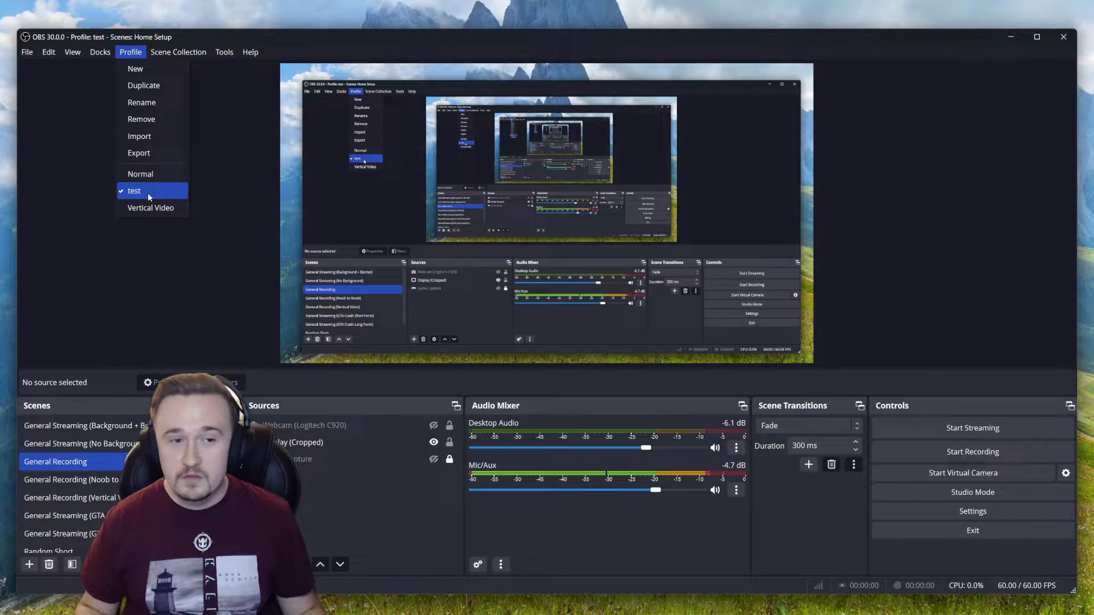
left_click(26, 51)
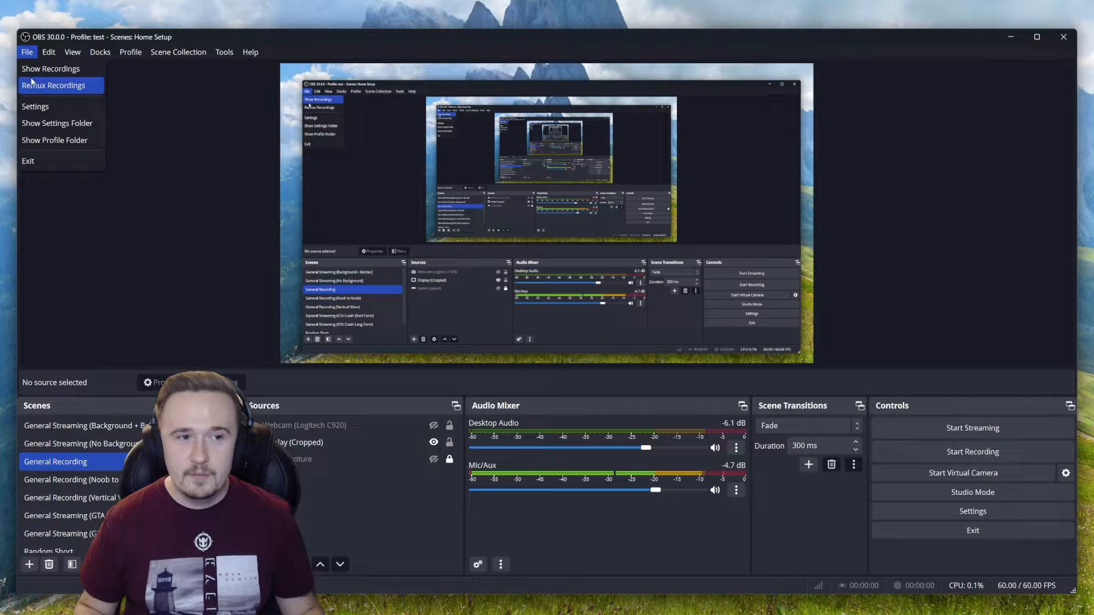
left_click(35, 106)
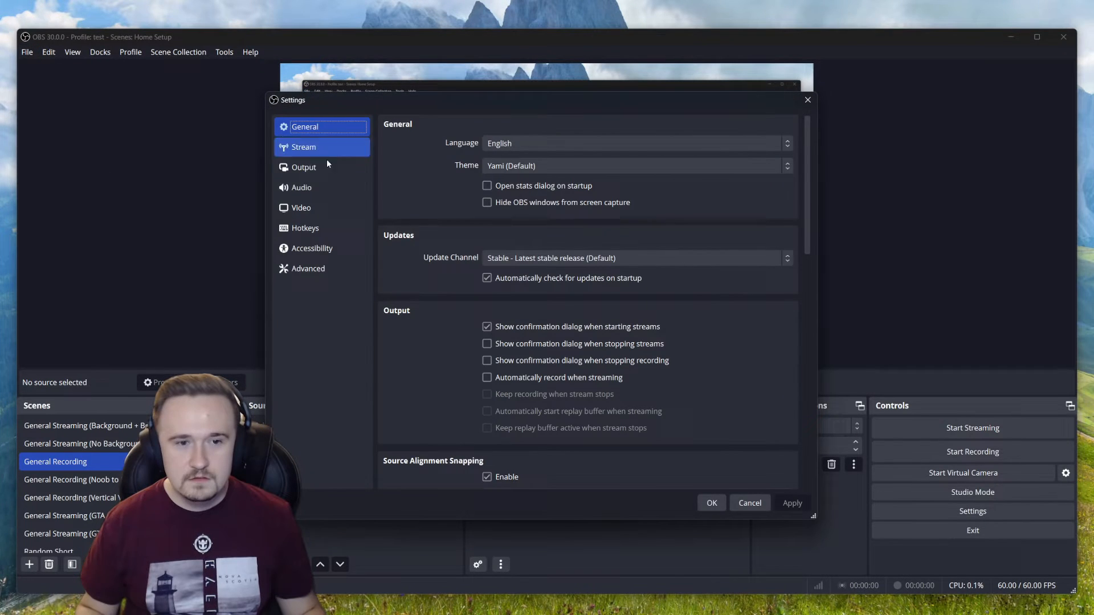
left_click(301, 207)
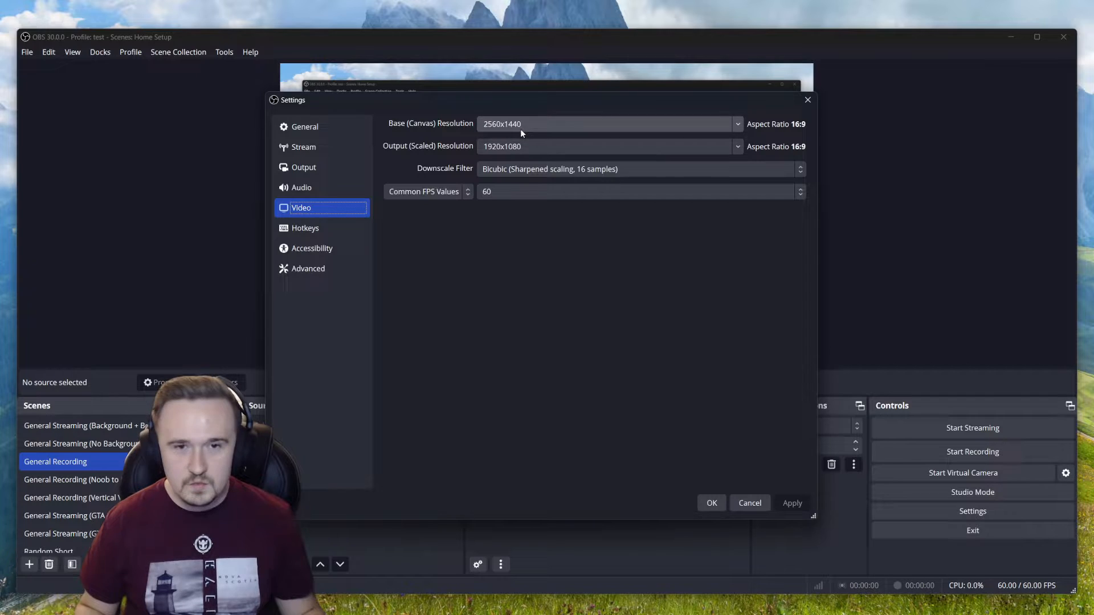
left_click(604, 123)
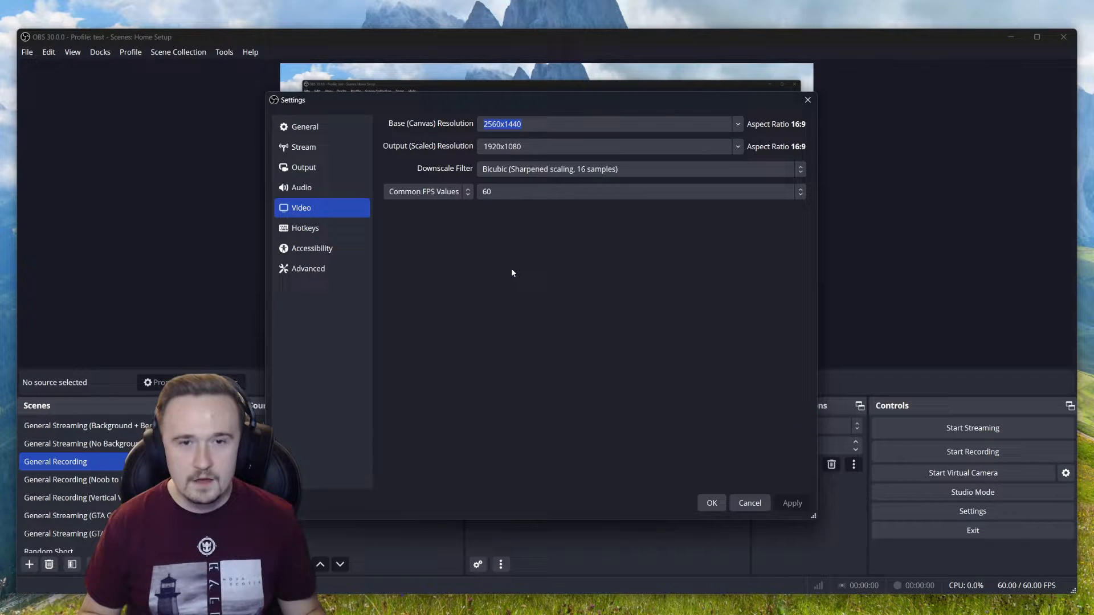
type("108")
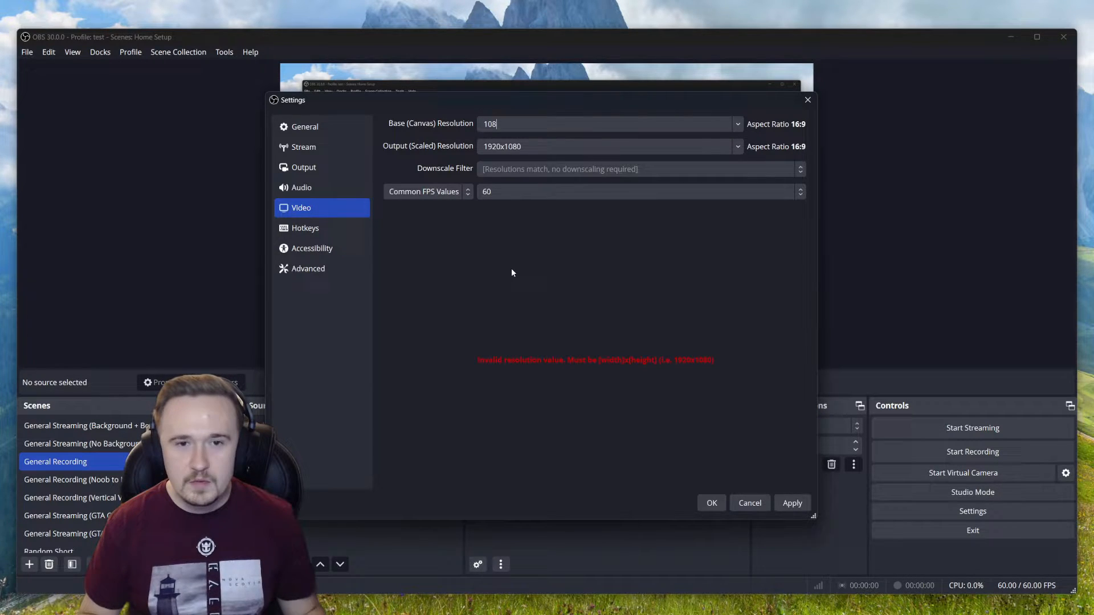
type("1080x1920")
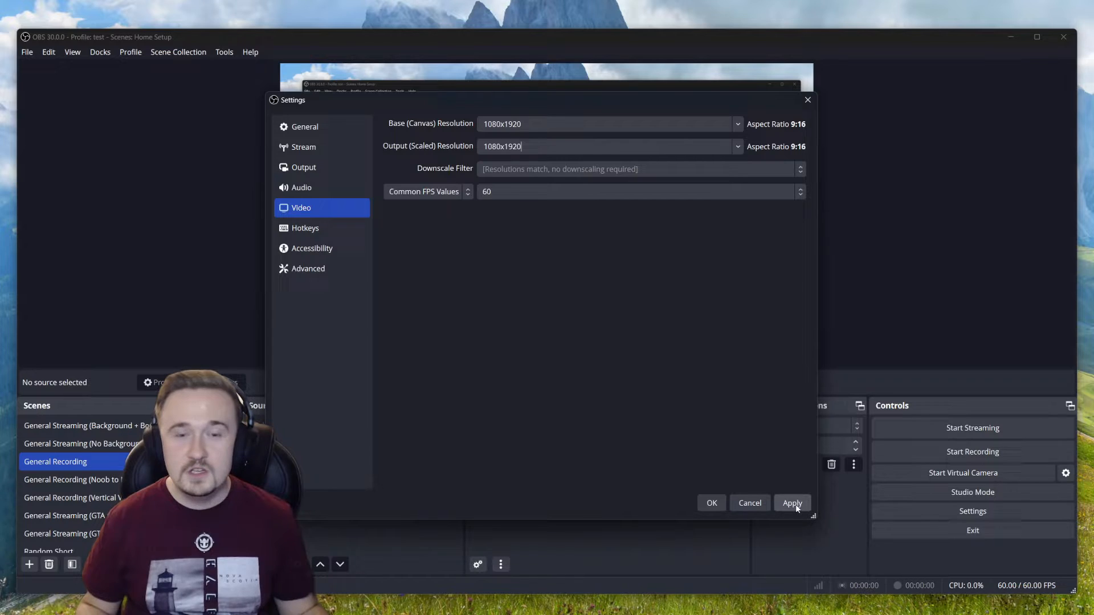
Apply the 1080x1920 vertical resolution settings in OBS.
left_click(711, 503)
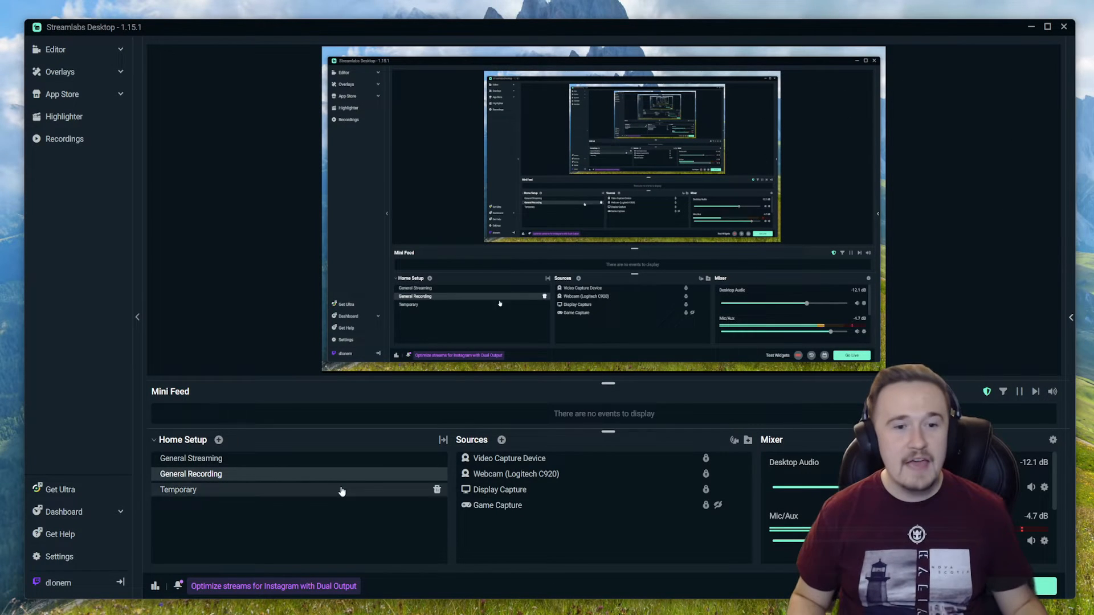
Show the video section of the Streamlabs Desktop settings.
left_click(58, 558)
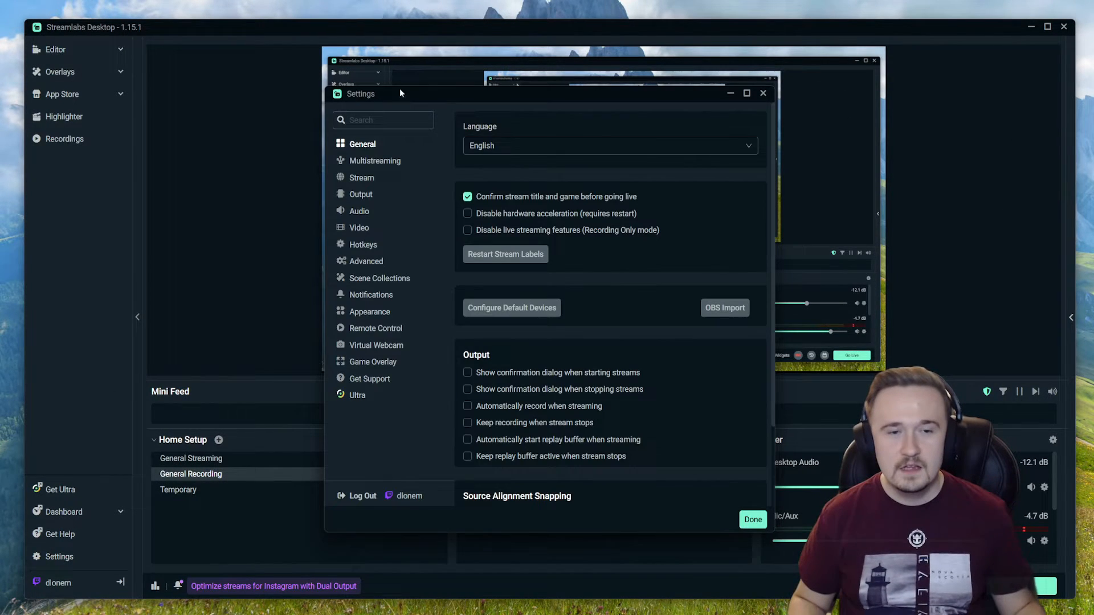
left_click(359, 228)
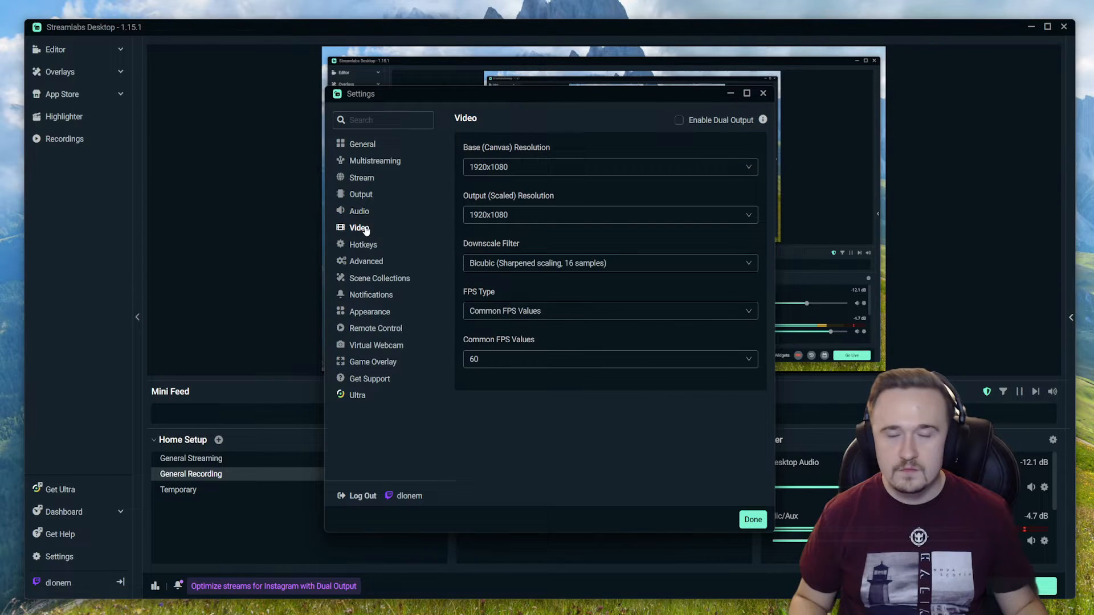
mouse_move(580, 121)
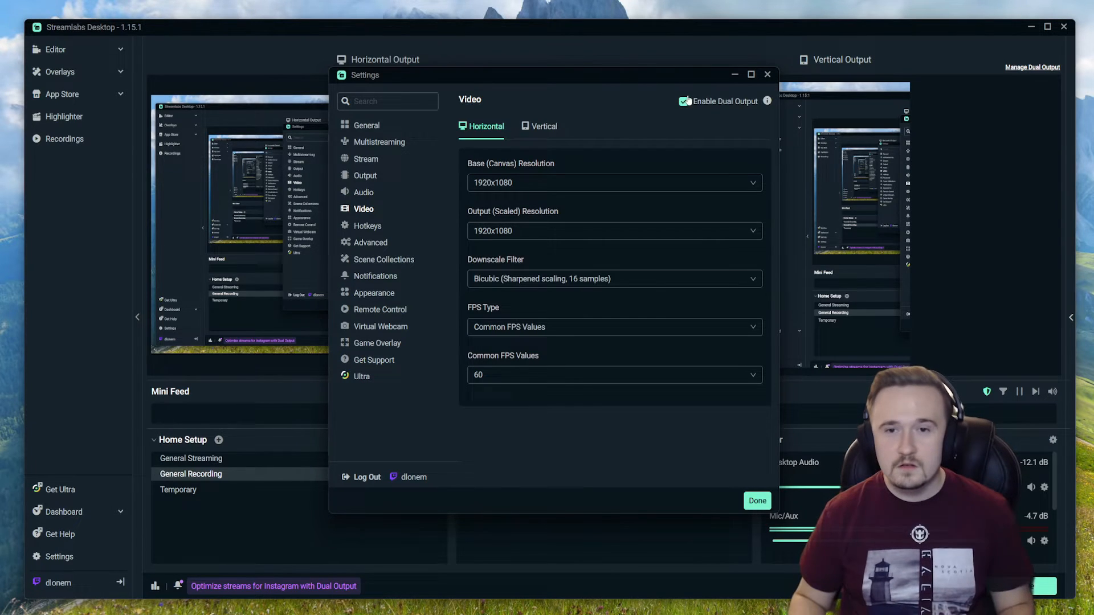
Disable dual output, set a custom 1080x1920 base and output resolution, and save the settings.
left_click(683, 102)
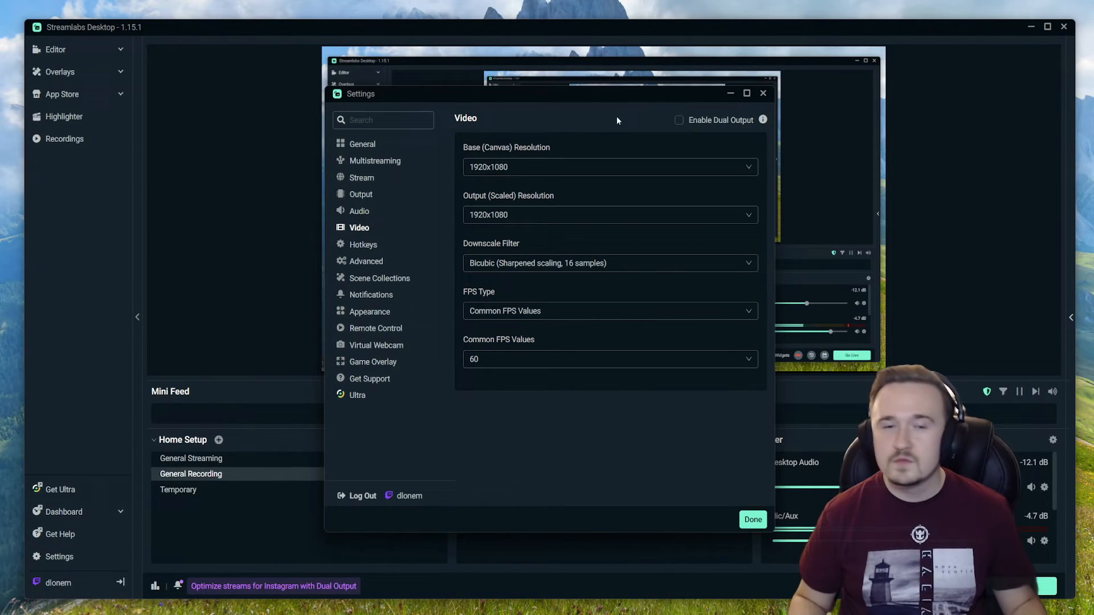
left_click(607, 166)
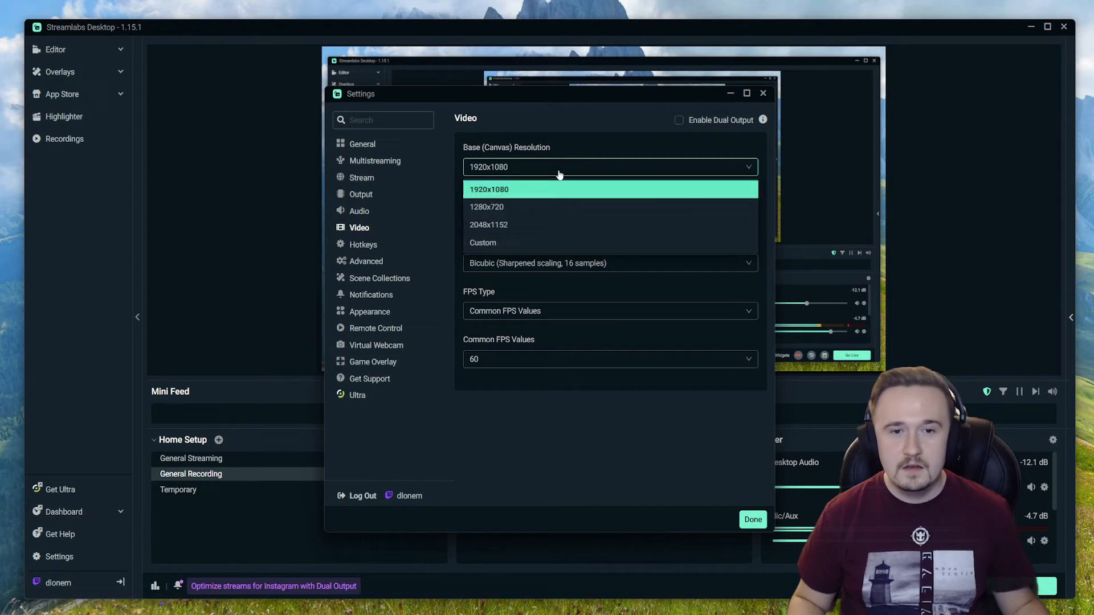
mouse_move(509, 202)
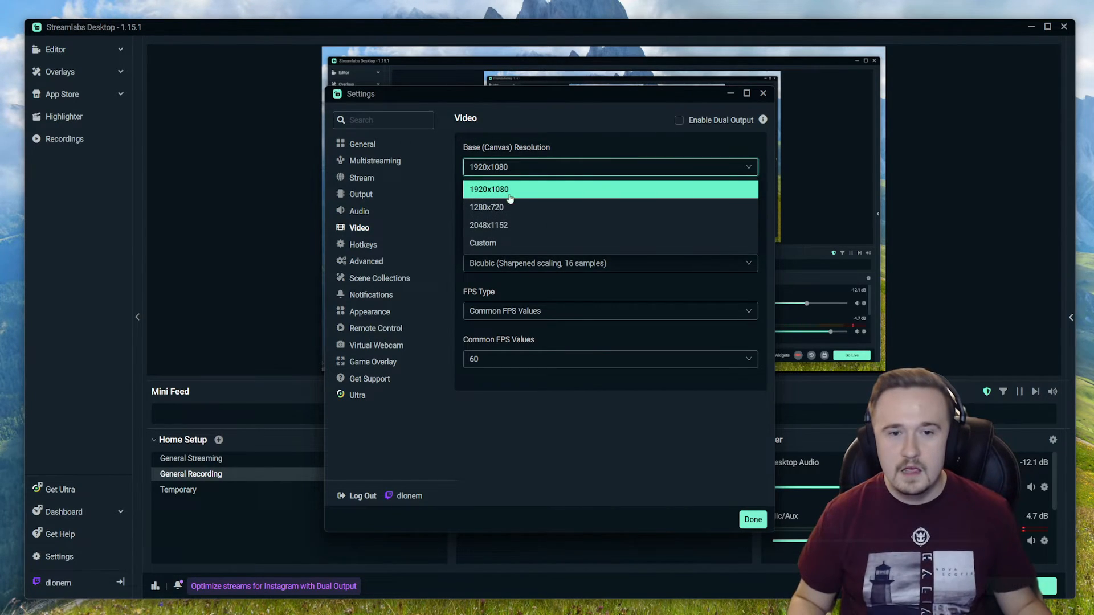
left_click(483, 243)
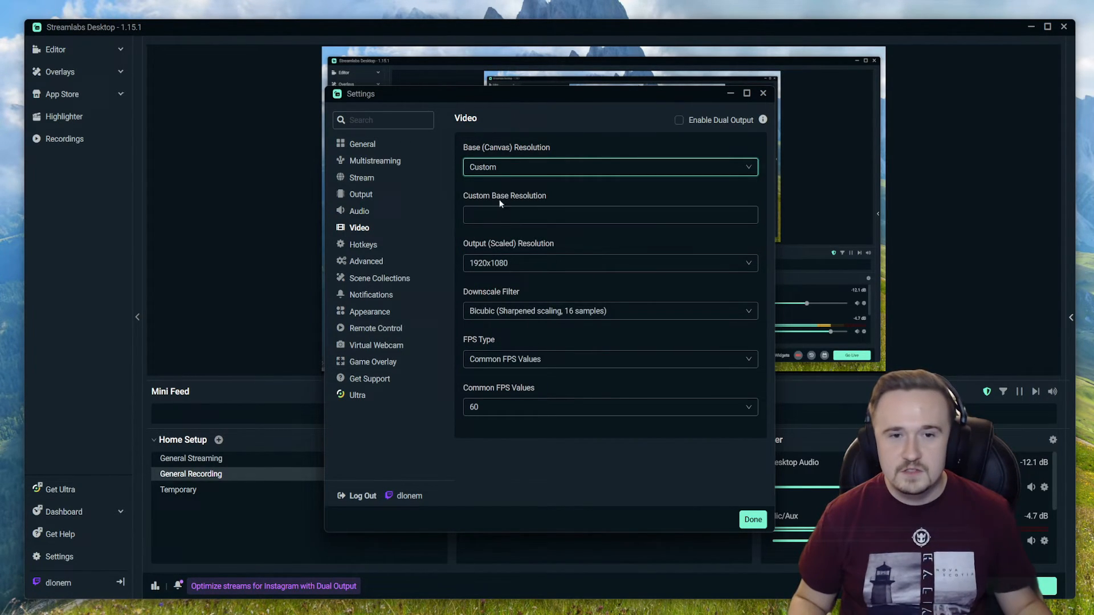
type("1080x1920")
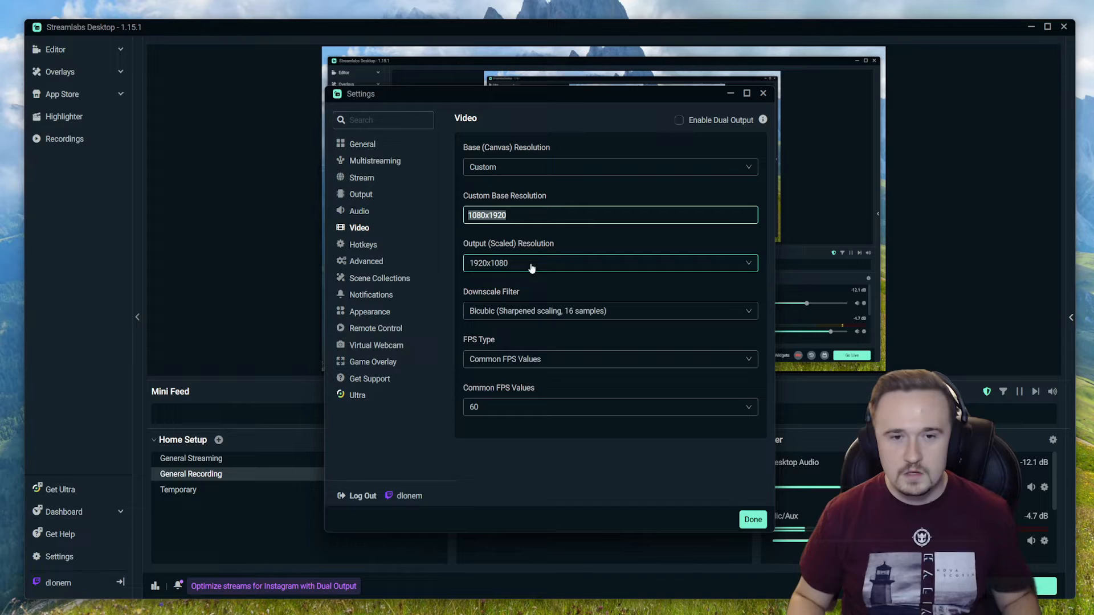
left_click(609, 262)
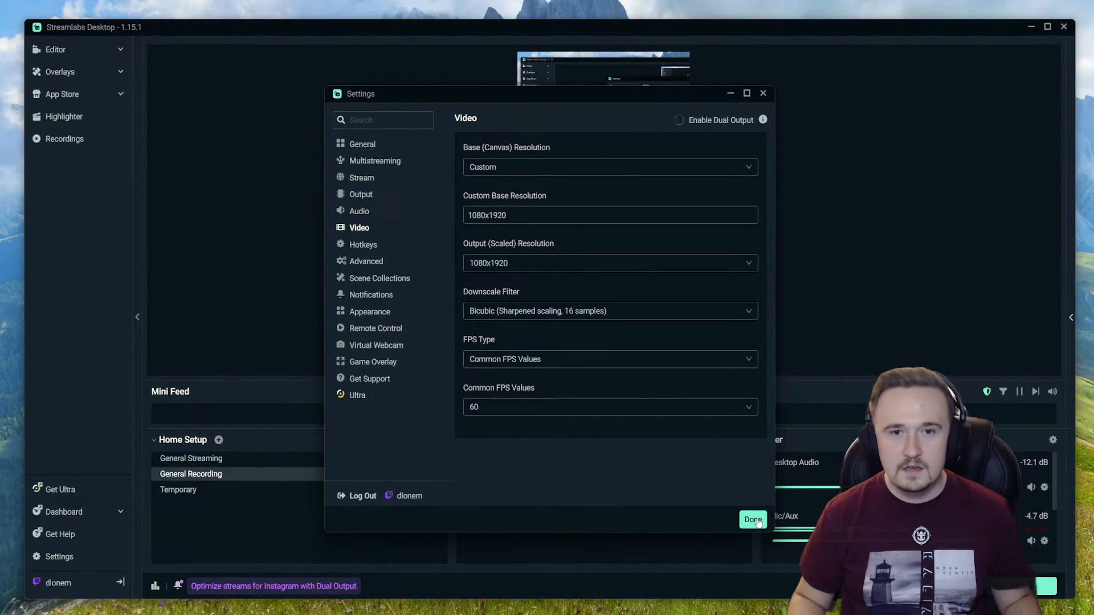
left_click(752, 519)
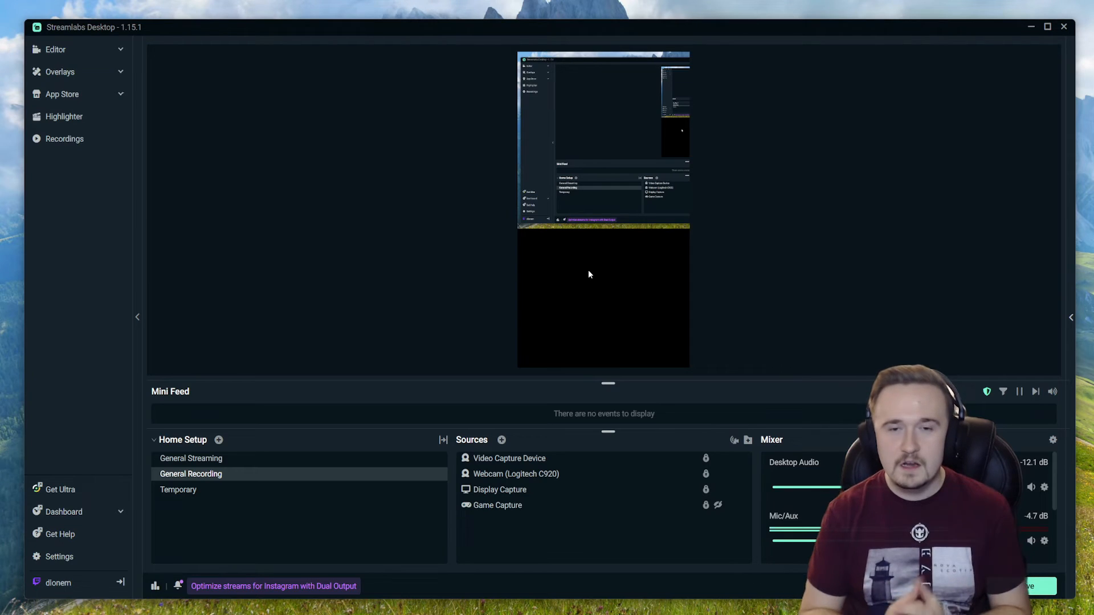